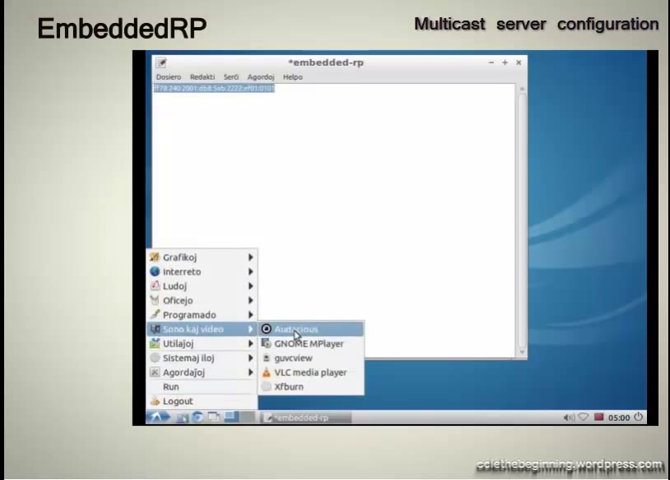
# Launch VLC from the Sound & Video menu and browse the home folder for a media file to stream.
pyautogui.click(300, 372)
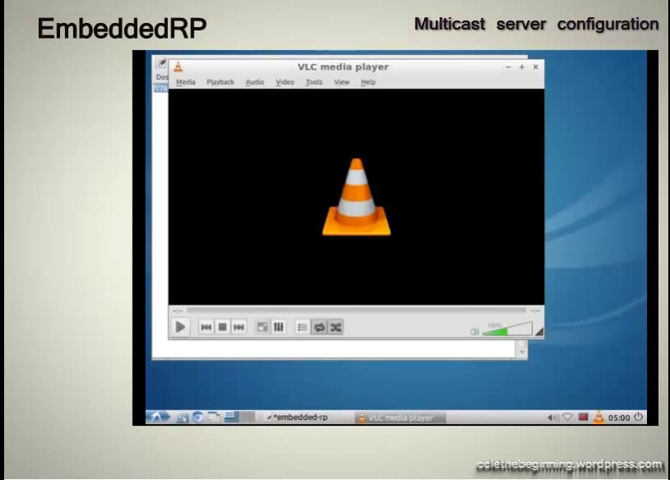
pyautogui.click(186, 82)
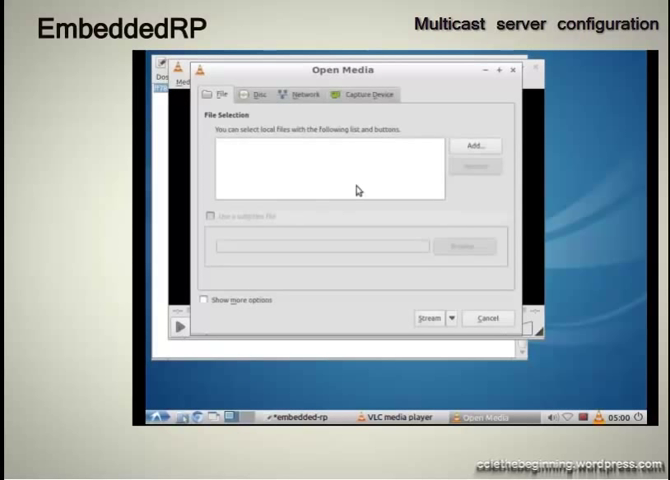
pyautogui.click(476, 144)
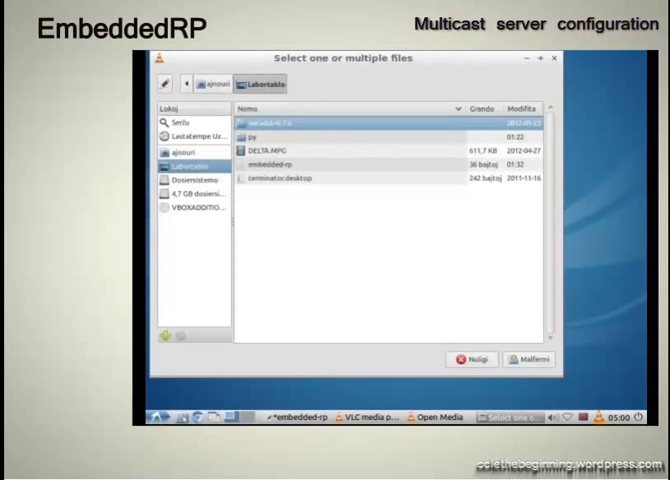